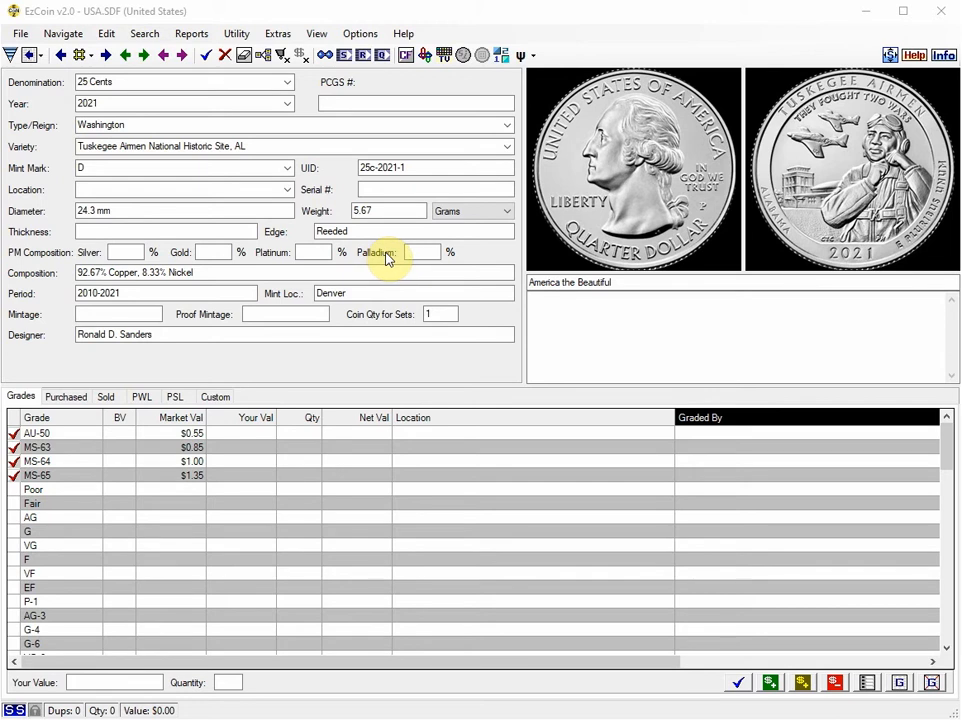
pyautogui.moveTo(278, 32)
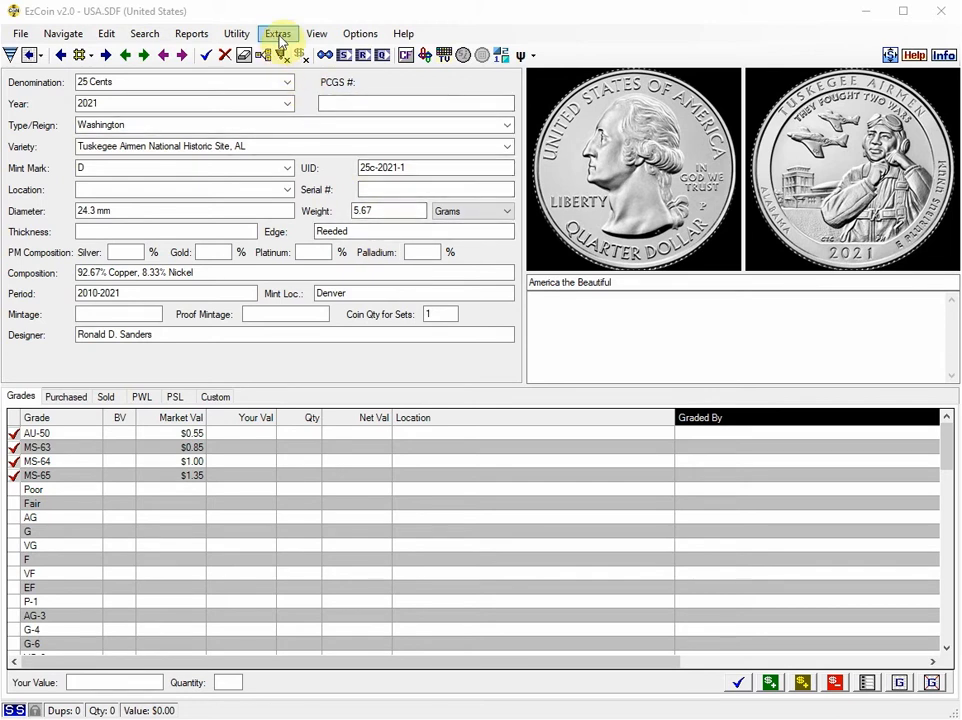
# - Browse the menus and start Rapid Multi Entry from the Edit menu
pyautogui.click(278, 32)
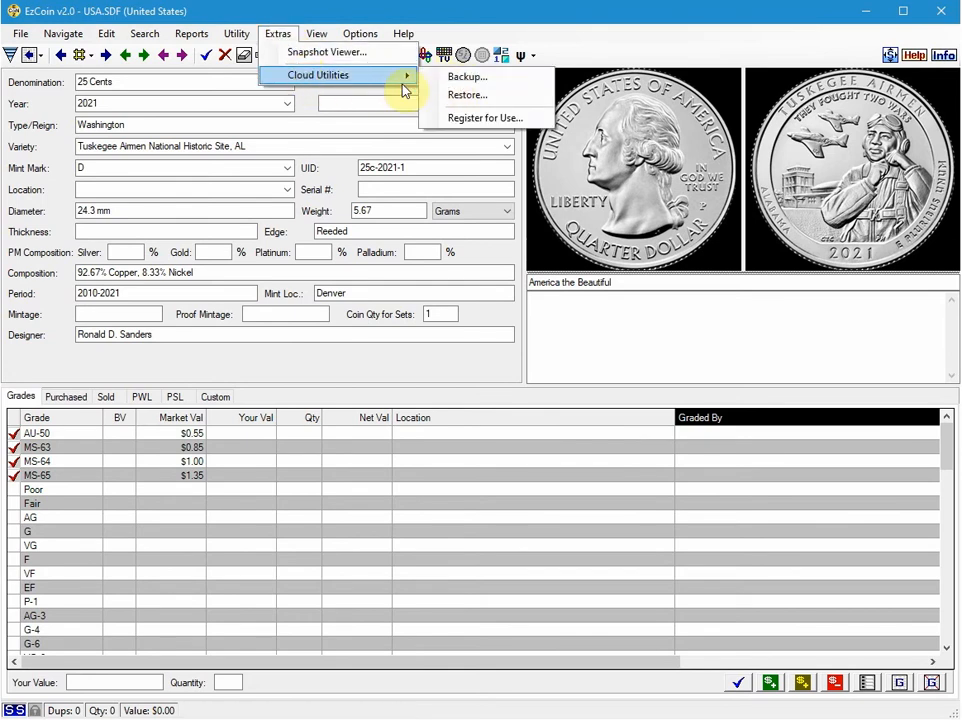
pyautogui.click(20, 32)
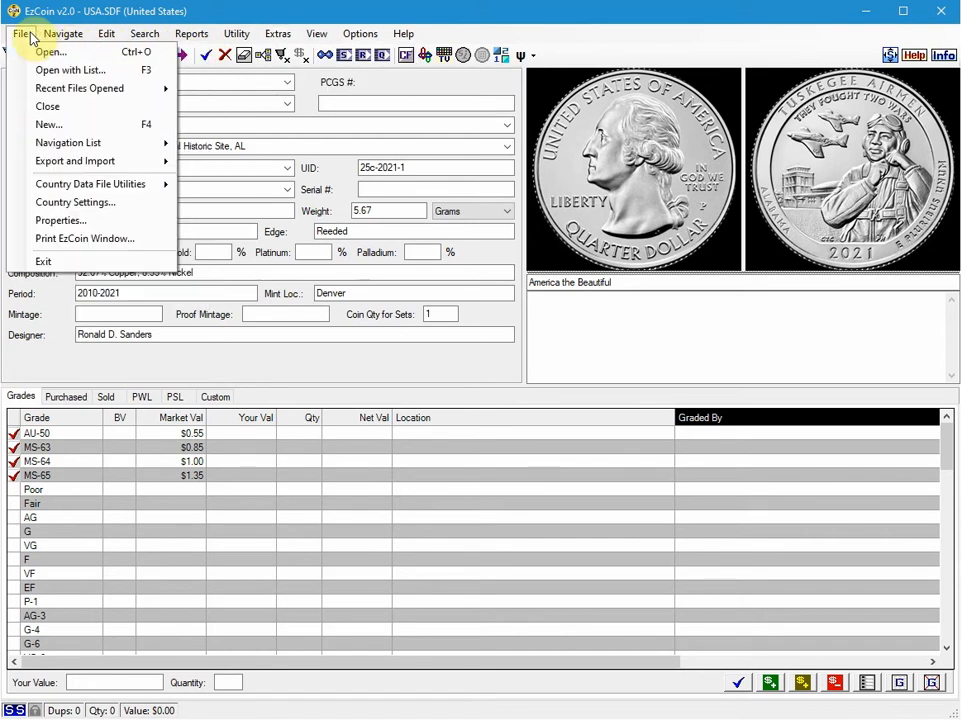
pyautogui.moveTo(90, 184)
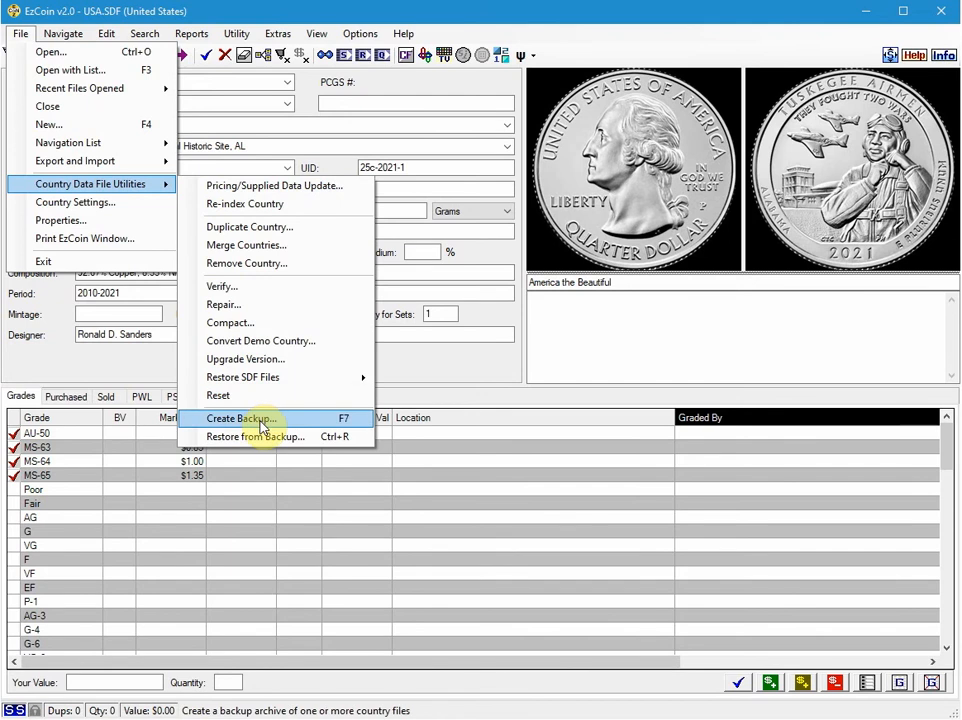
pyautogui.moveTo(344, 424)
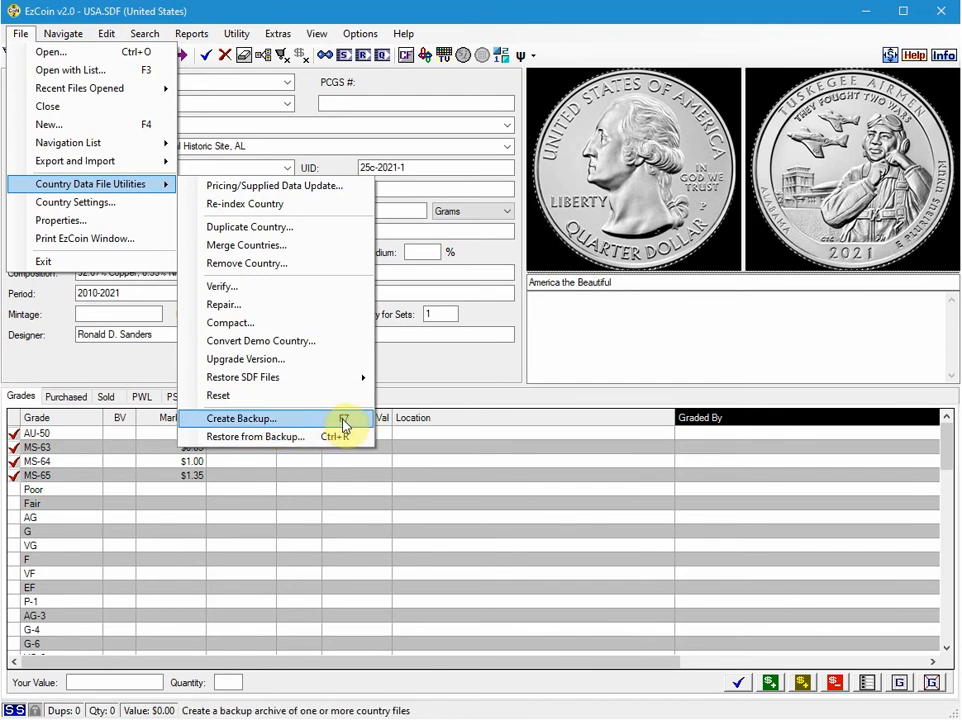
pyautogui.moveTo(444, 368)
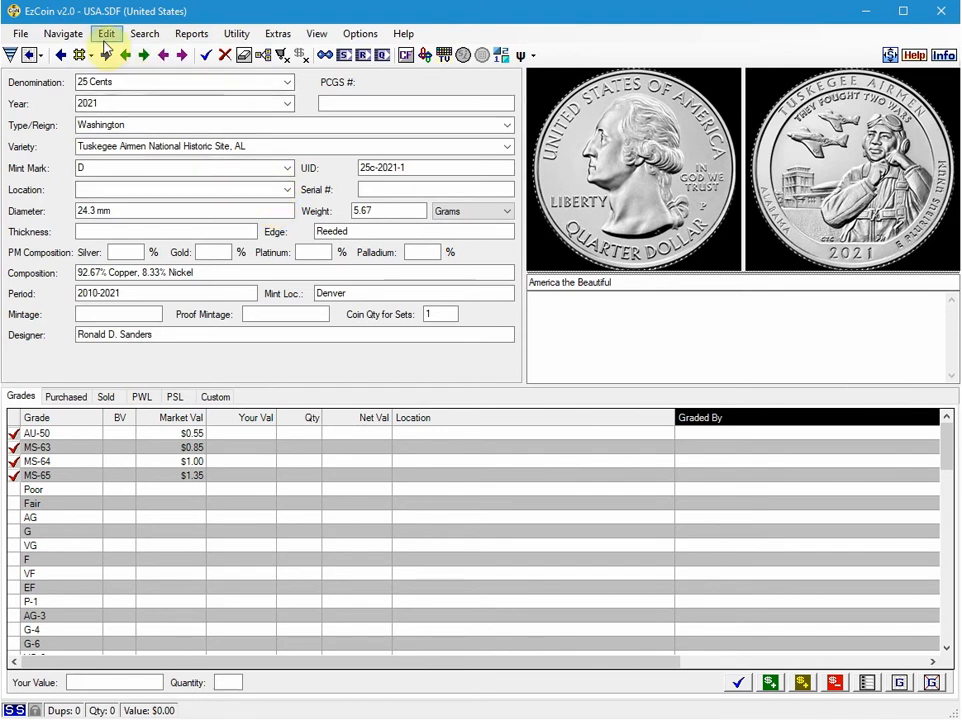
pyautogui.click(106, 32)
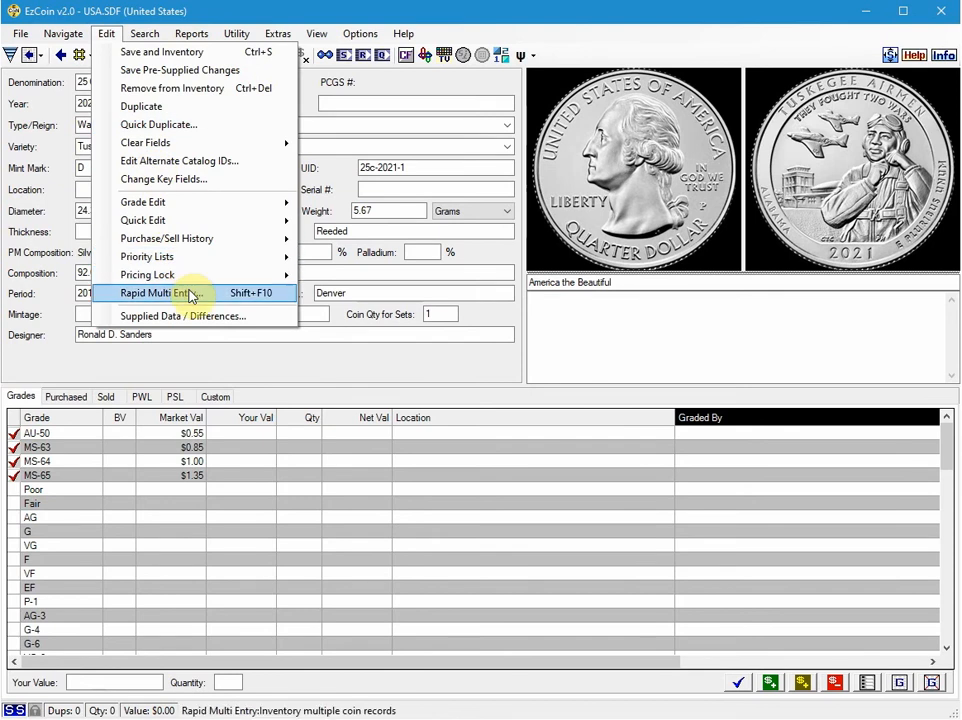
pyautogui.moveTo(250, 300)
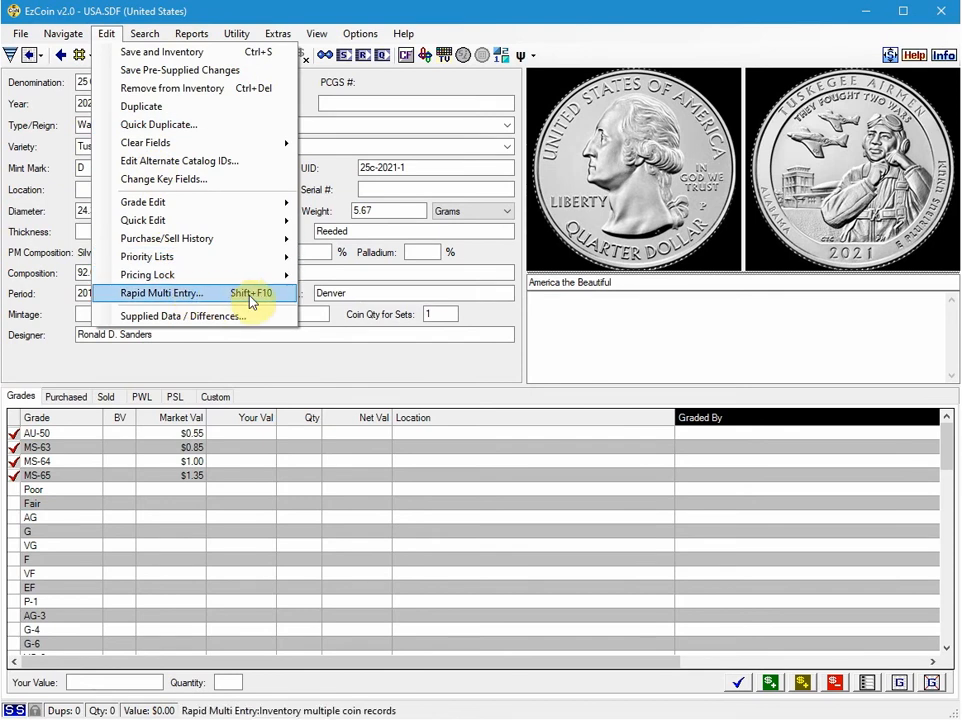
pyautogui.click(160, 292)
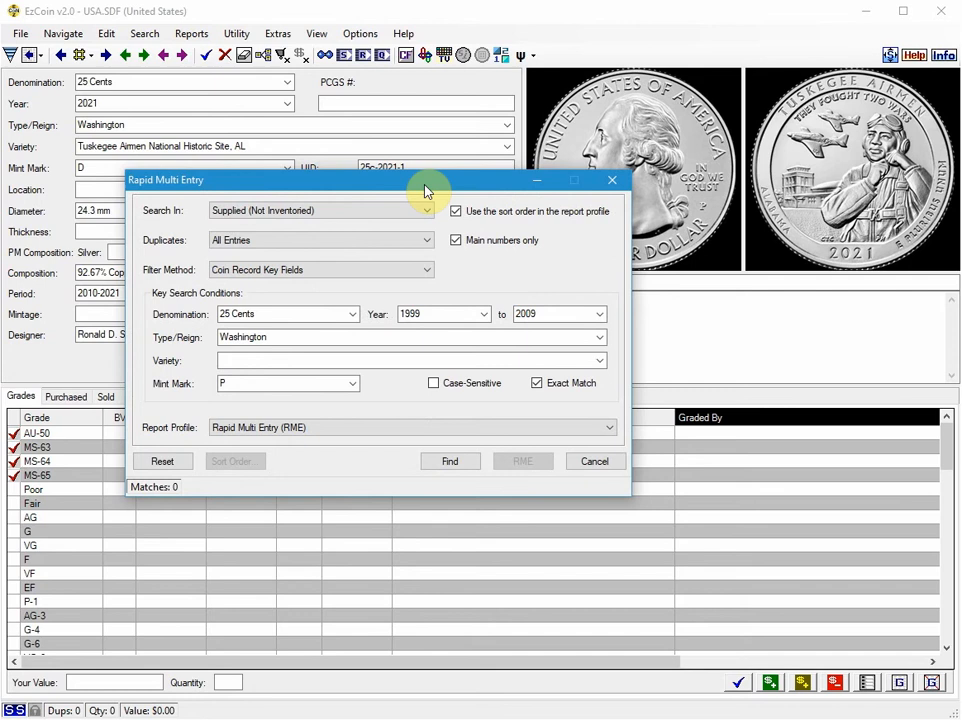
pyautogui.moveTo(428, 204)
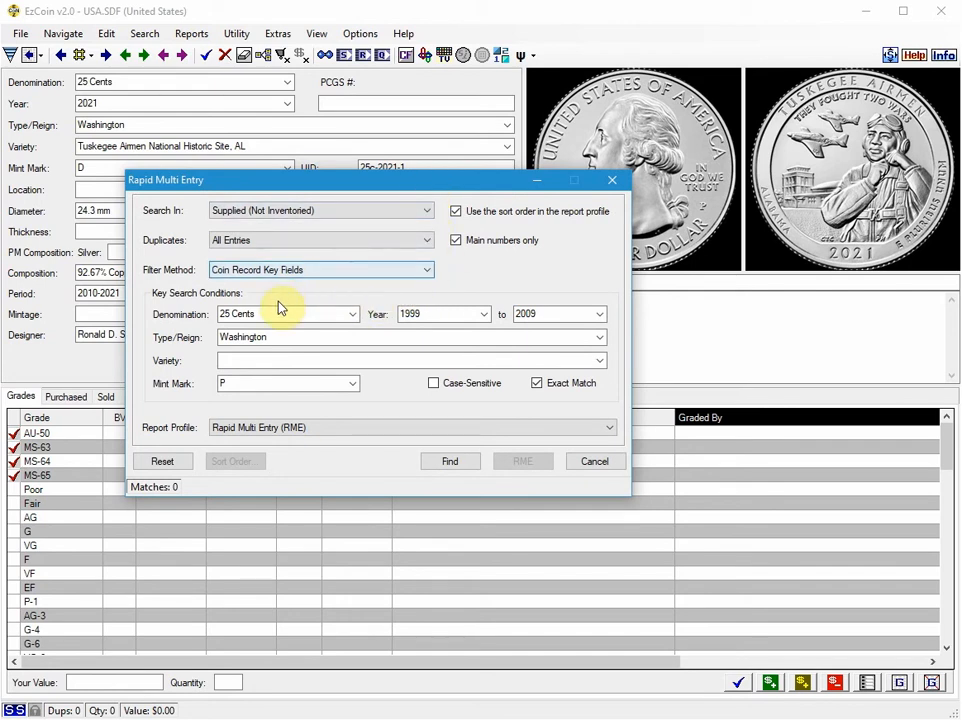
# - Search for 25 Cents Washington quarters, 1999–2009, mint mark P, finding 56 matches
pyautogui.click(352, 314)
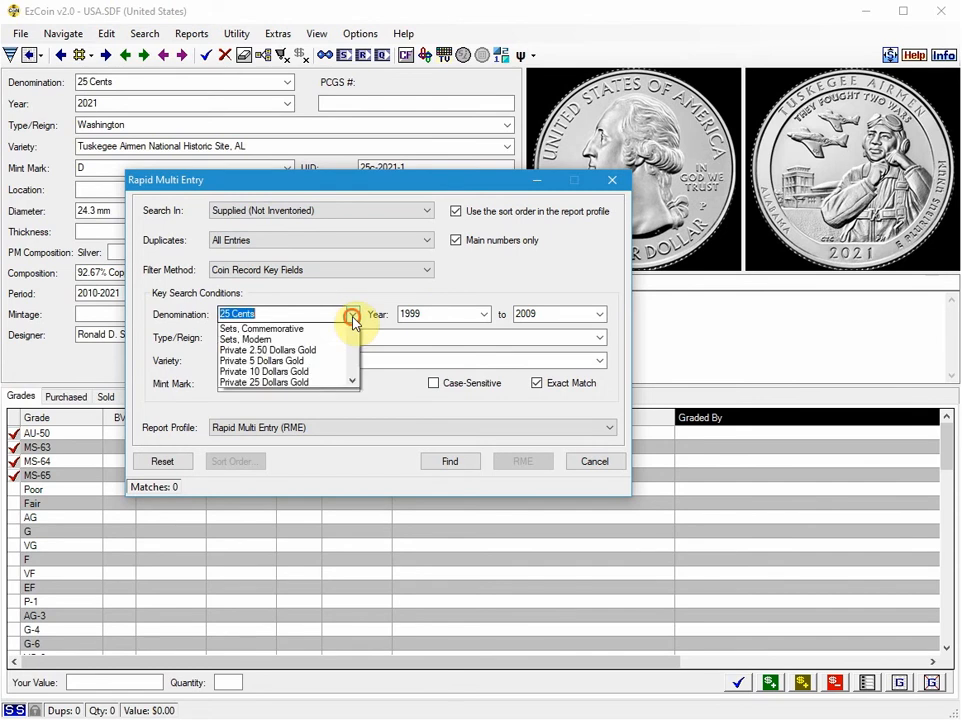
pyautogui.click(352, 312)
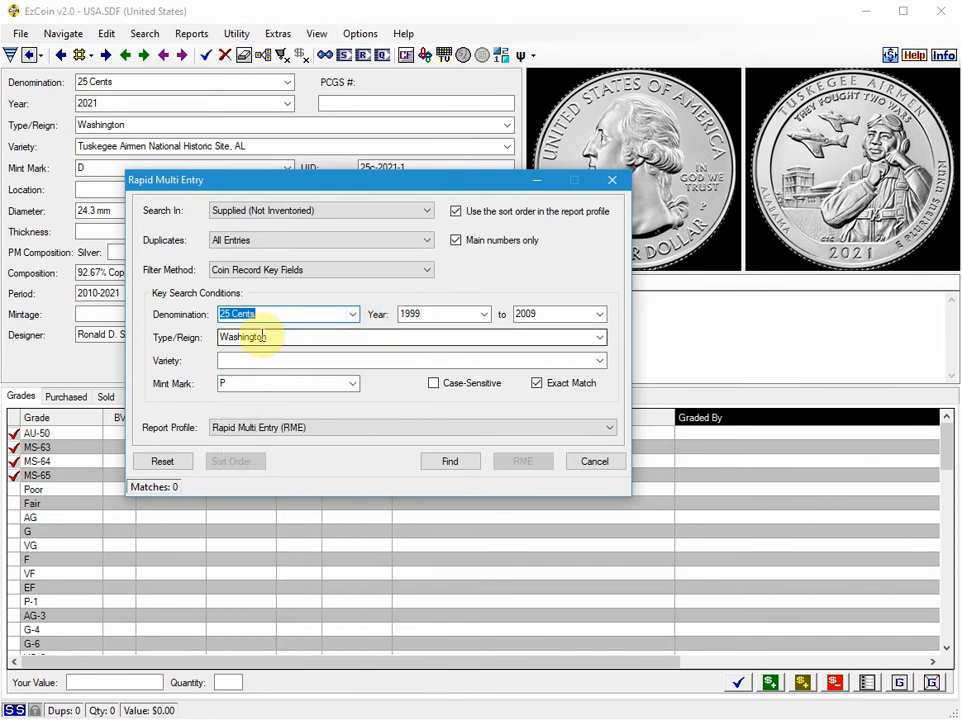
pyautogui.moveTo(424, 352)
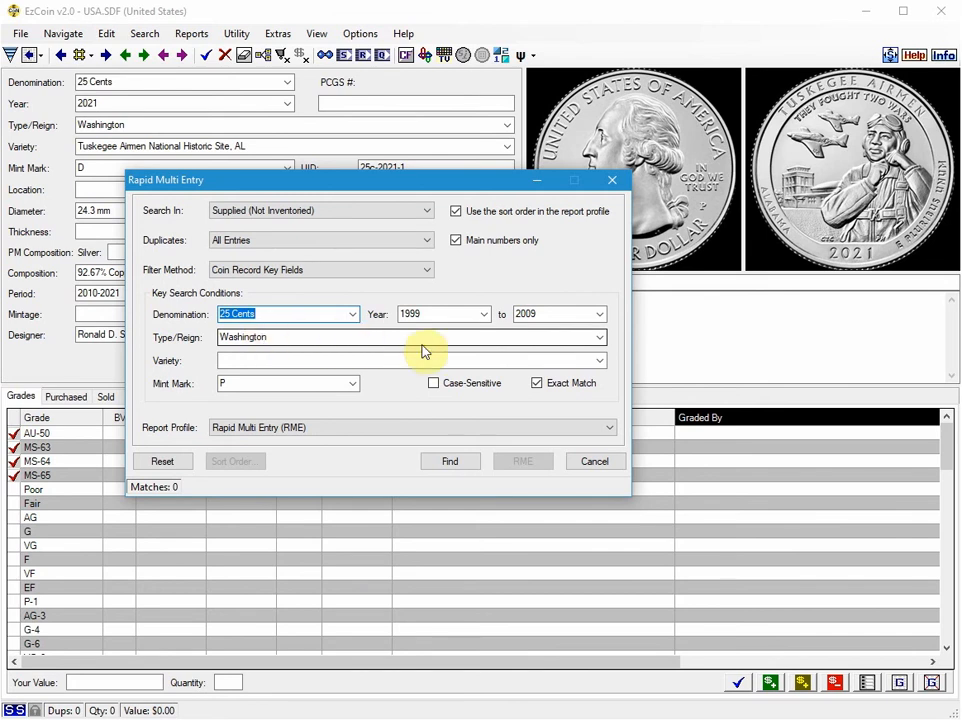
pyautogui.click(600, 336)
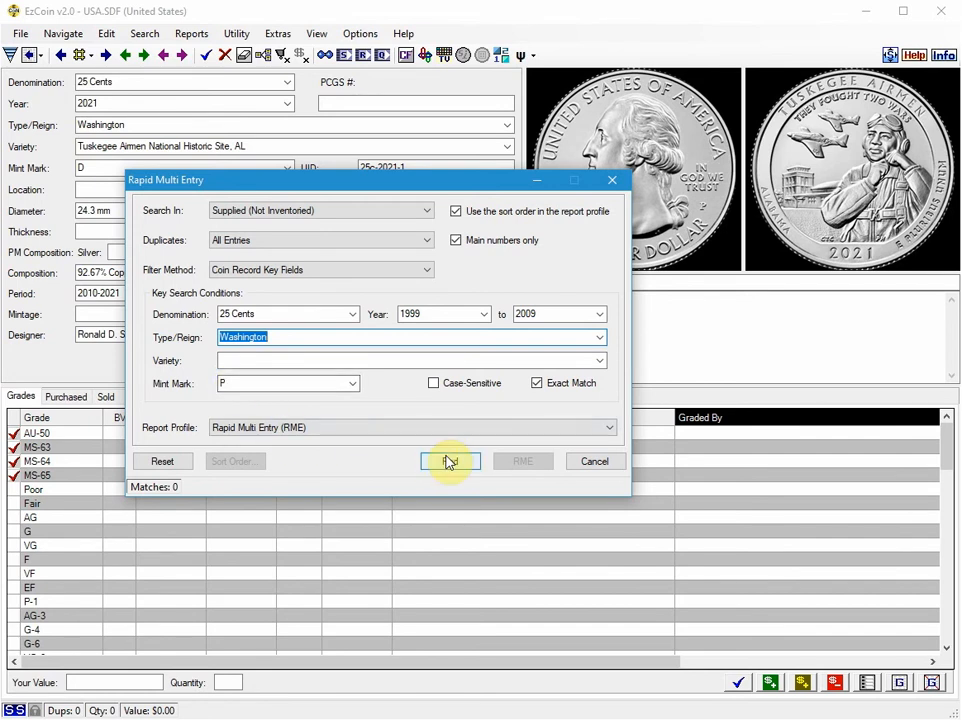
pyautogui.click(450, 460)
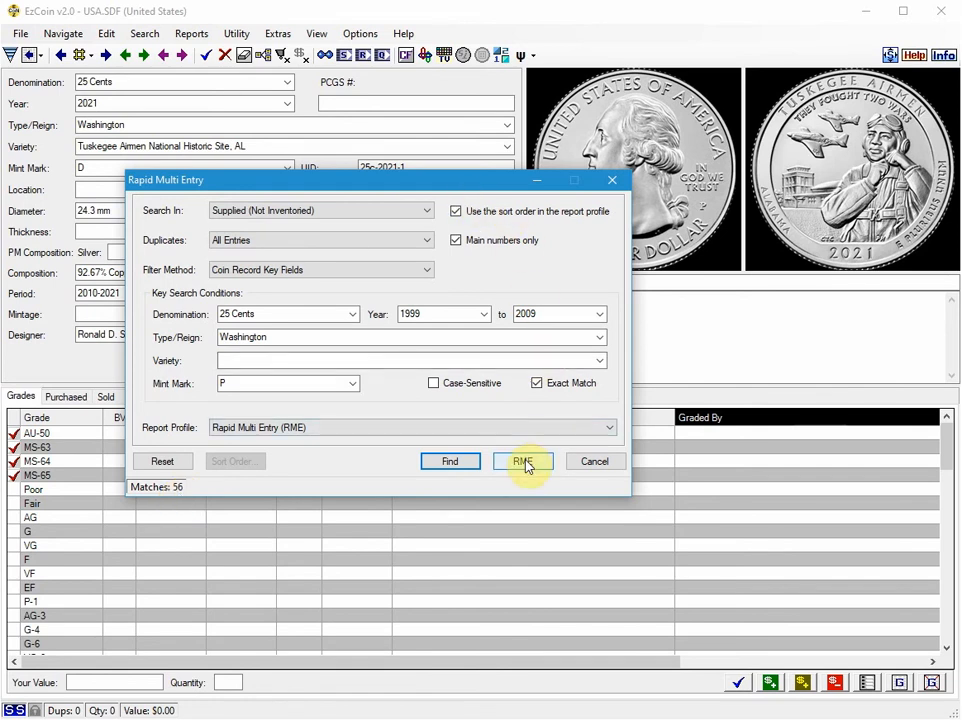
# - Mark all 56 matching Washington quarter records for inventory addition
pyautogui.click(522, 460)
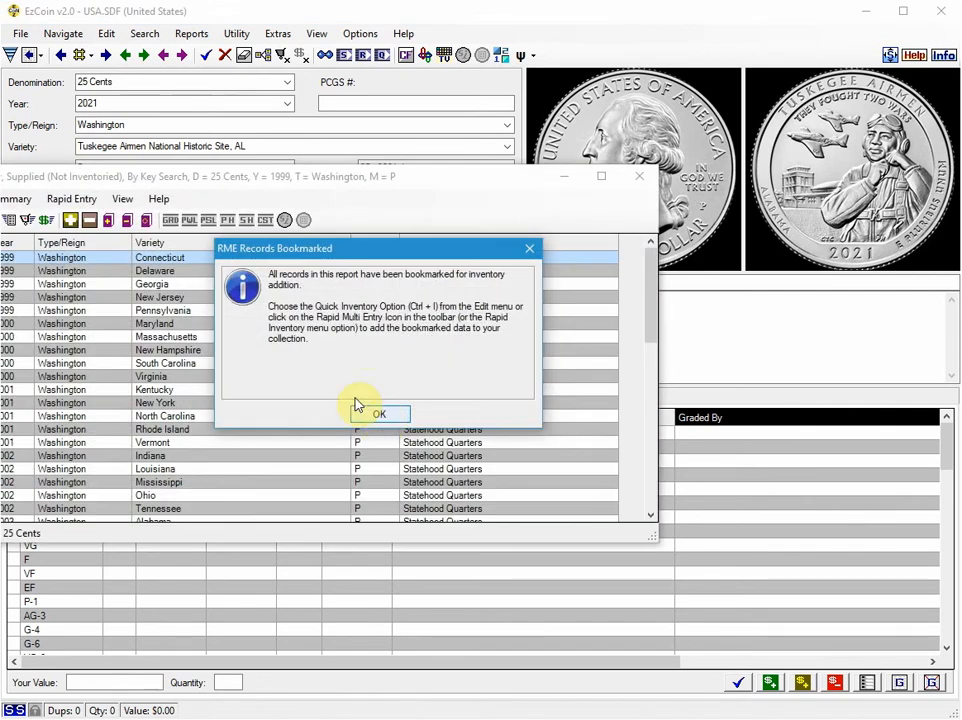
pyautogui.click(378, 414)
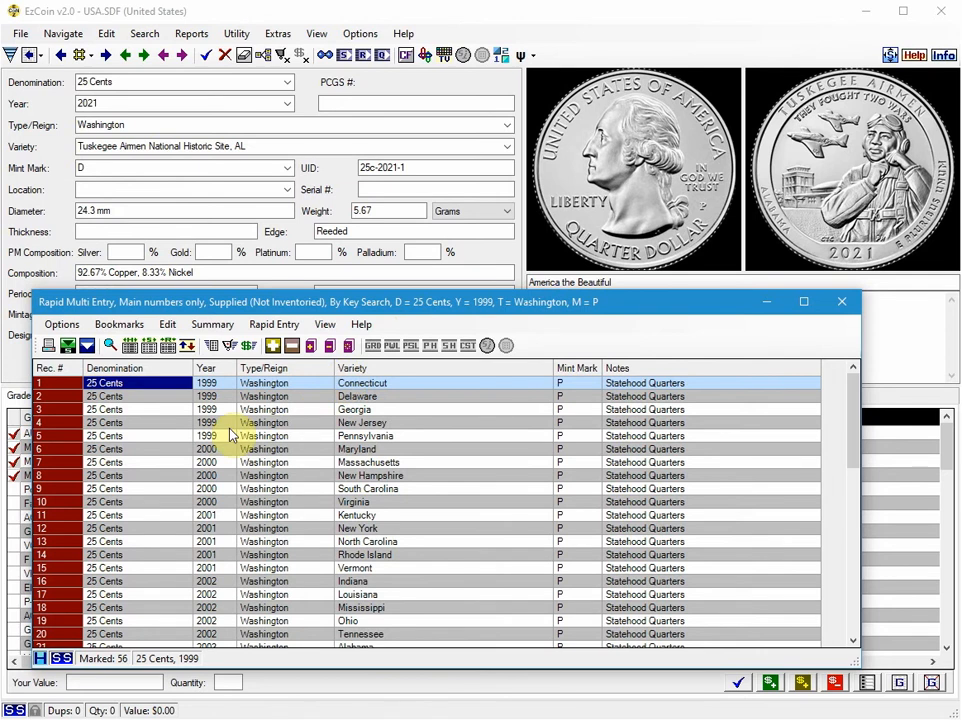
pyautogui.moveTo(184, 412)
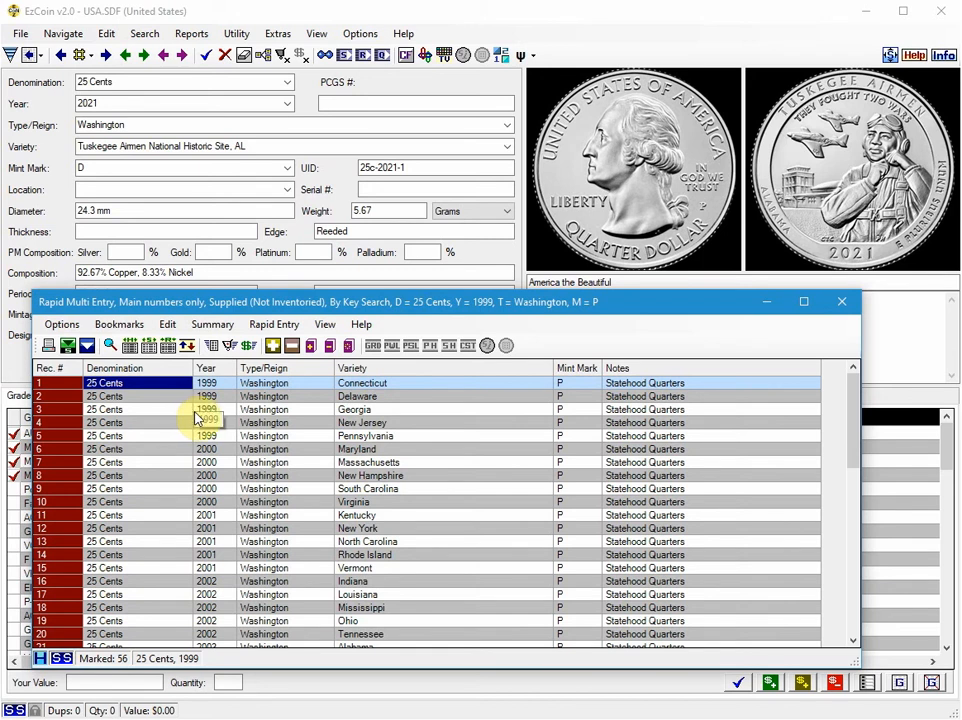
pyautogui.moveTo(312, 344)
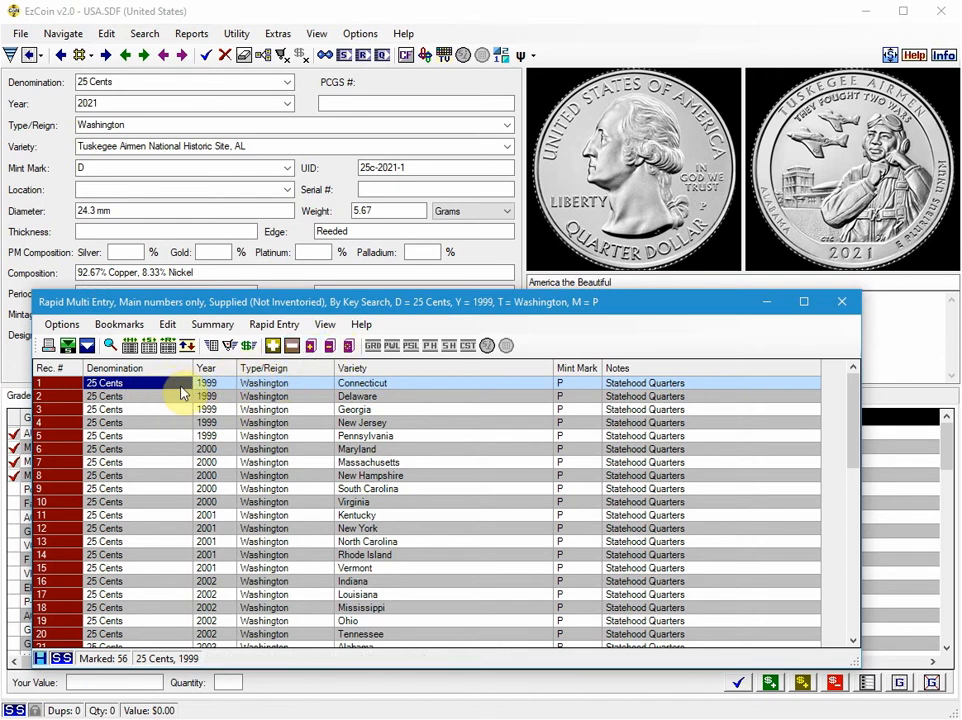
pyautogui.click(324, 344)
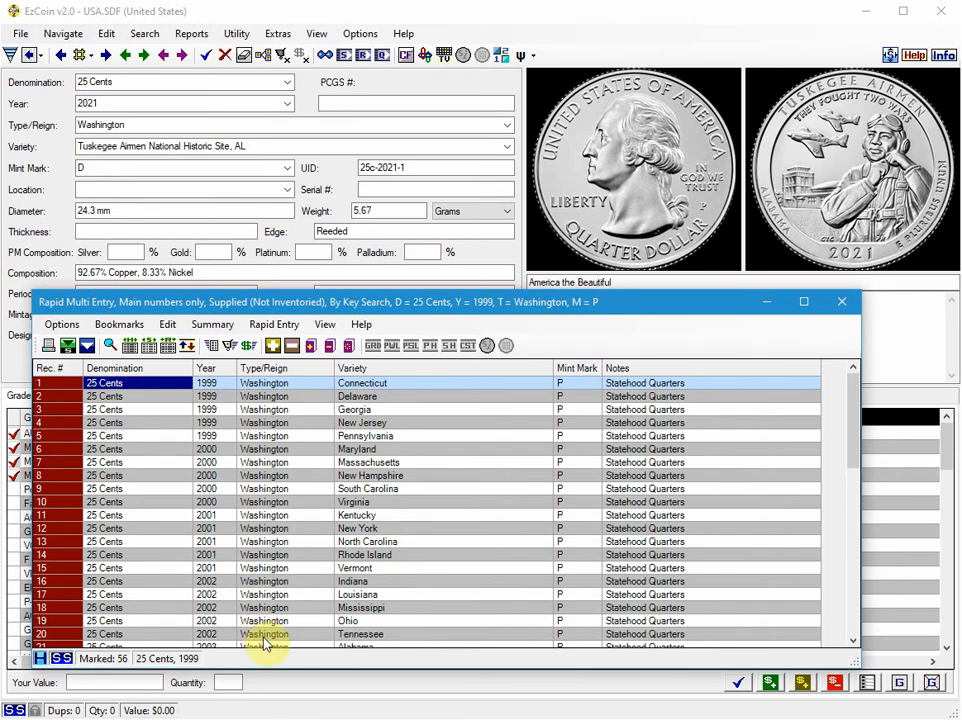
pyautogui.moveTo(236, 476)
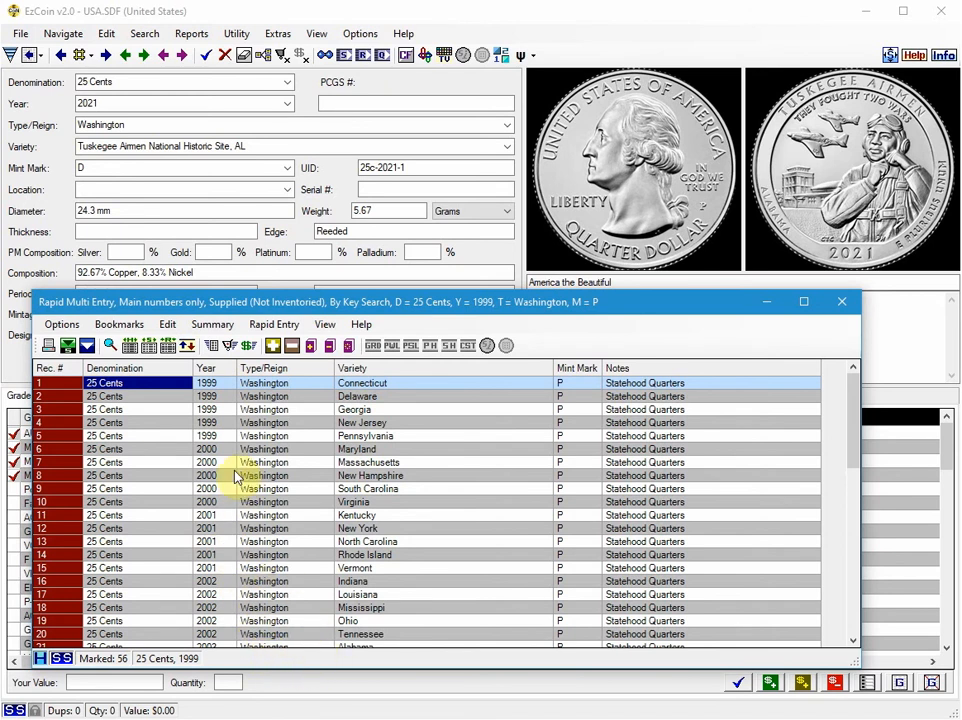
pyautogui.moveTo(212, 344)
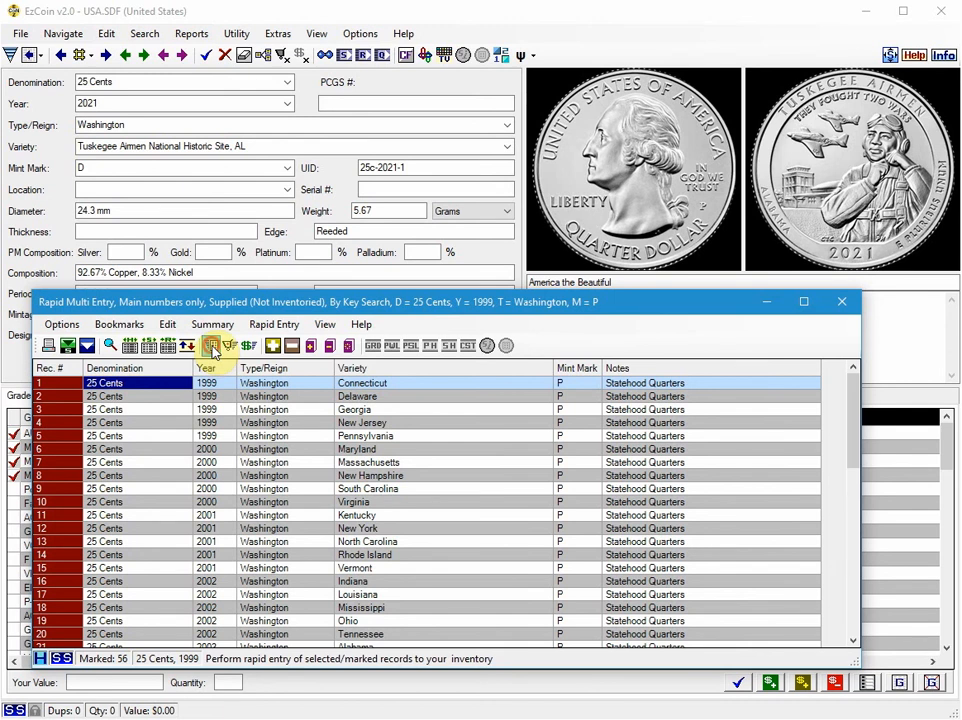
# - Add the 56 marked quarters to inventory with grade MS-63 via Rapid Entry
pyautogui.click(212, 344)
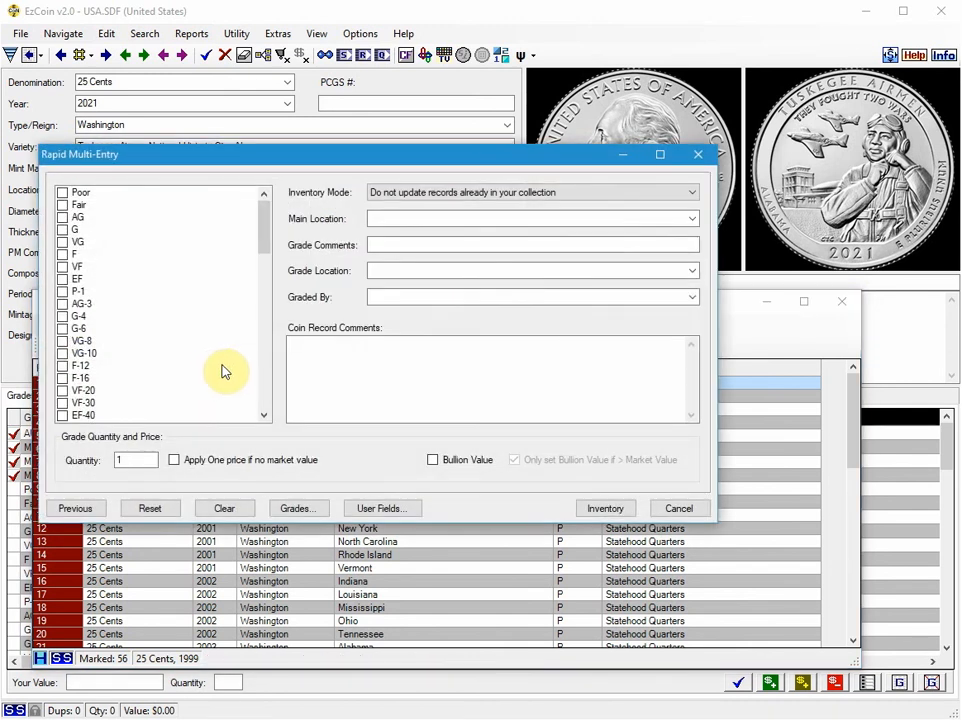
pyautogui.moveTo(262, 276)
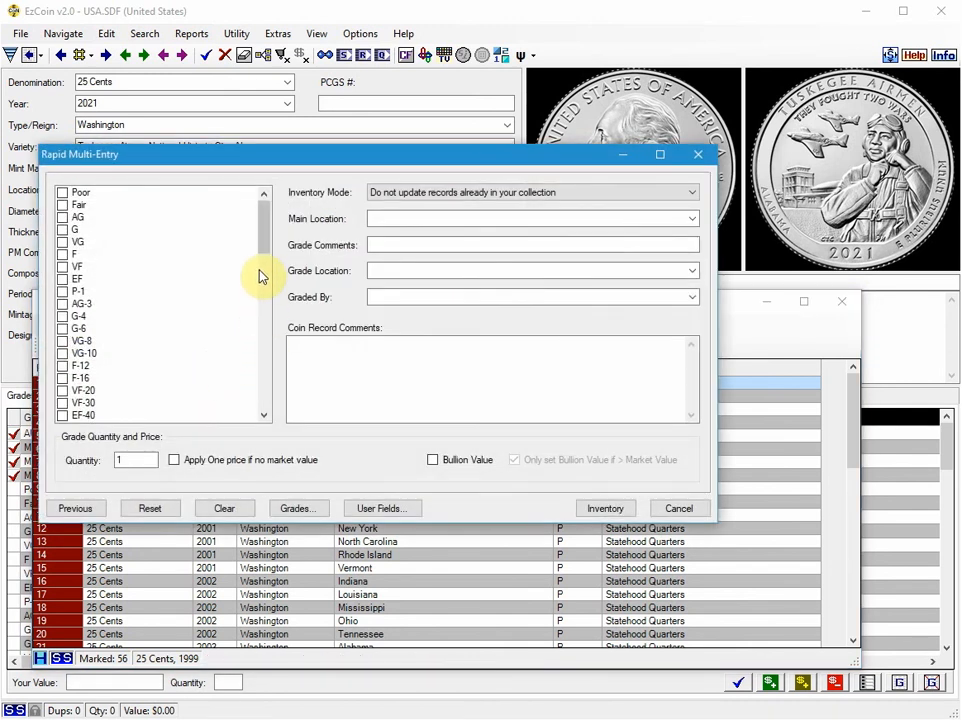
pyautogui.scroll(-3)
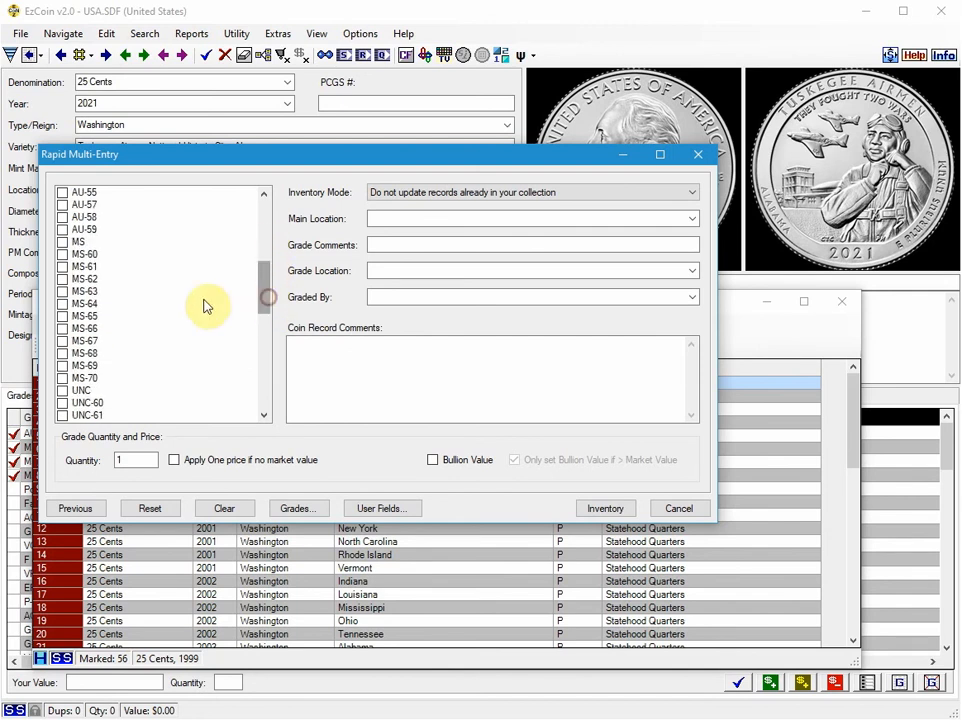
pyautogui.click(84, 292)
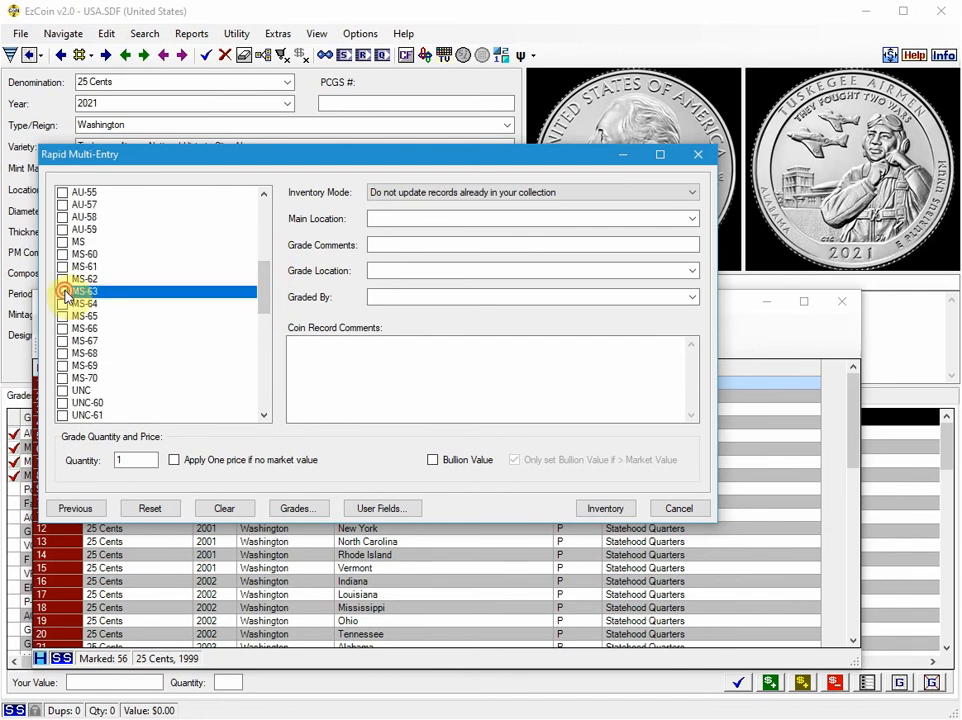
pyautogui.click(64, 292)
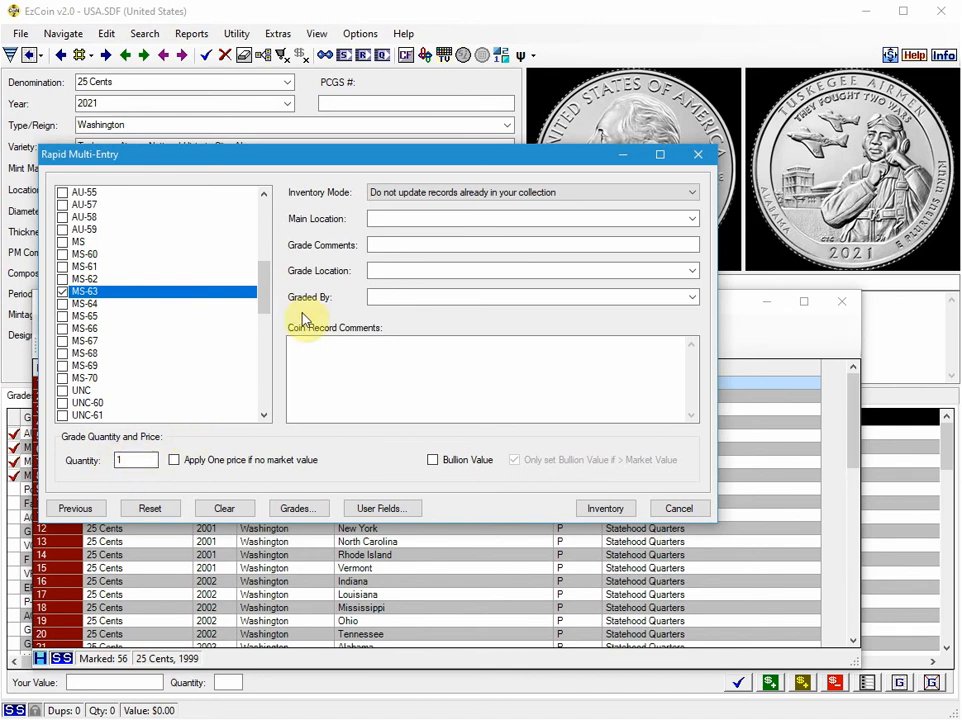
pyautogui.moveTo(450, 280)
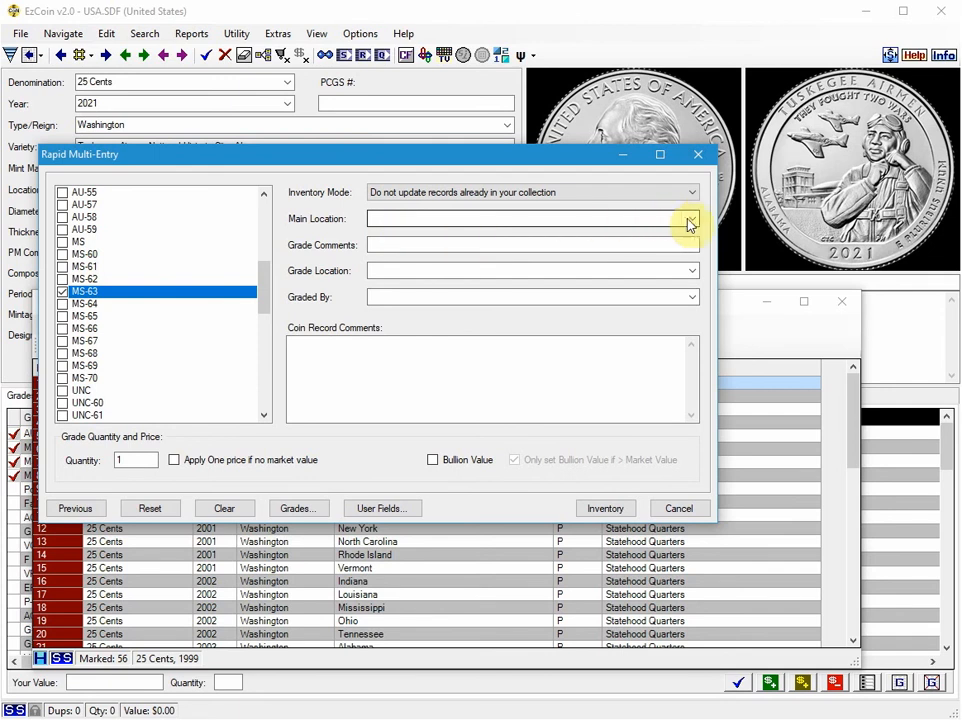
pyautogui.click(688, 218)
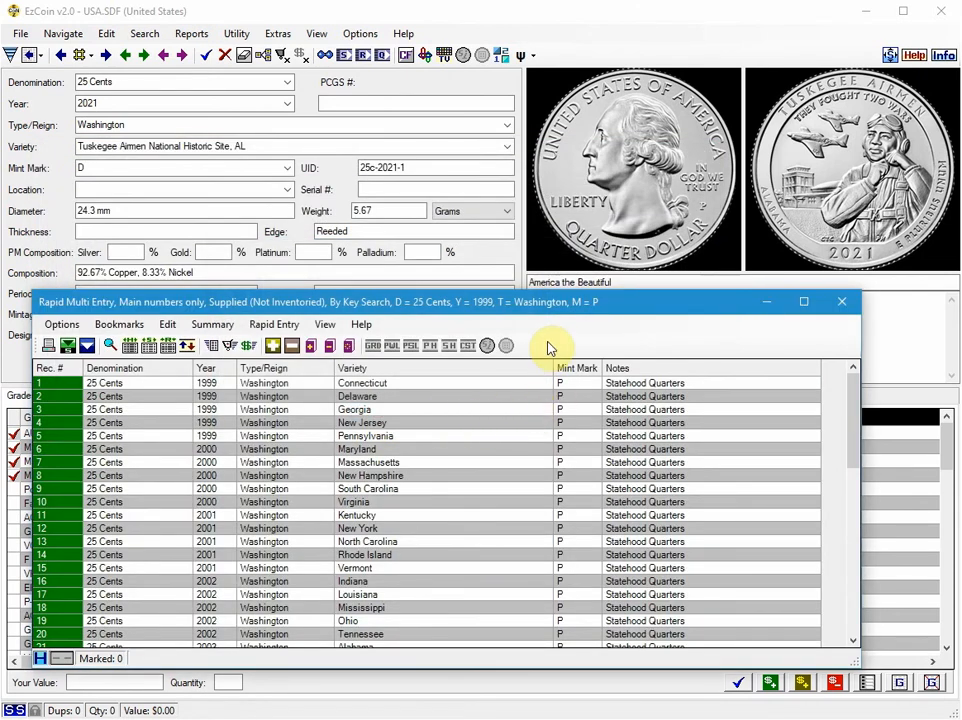
pyautogui.moveTo(842, 302)
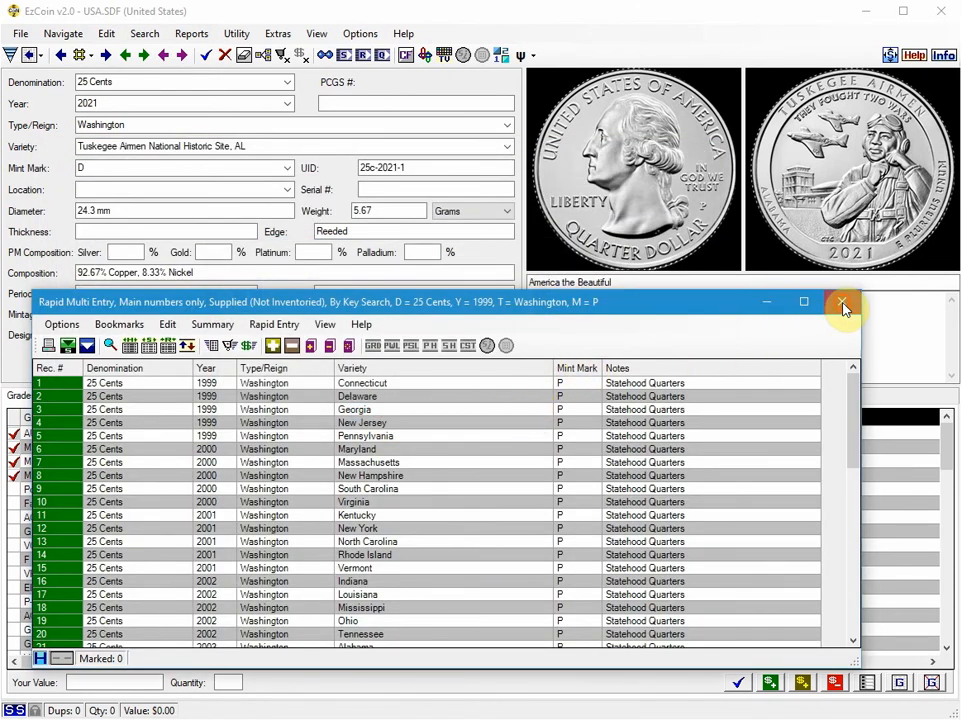
# - Run a Quick Stats search of inventoried data and list the 56 quarters with net values
pyautogui.click(842, 304)
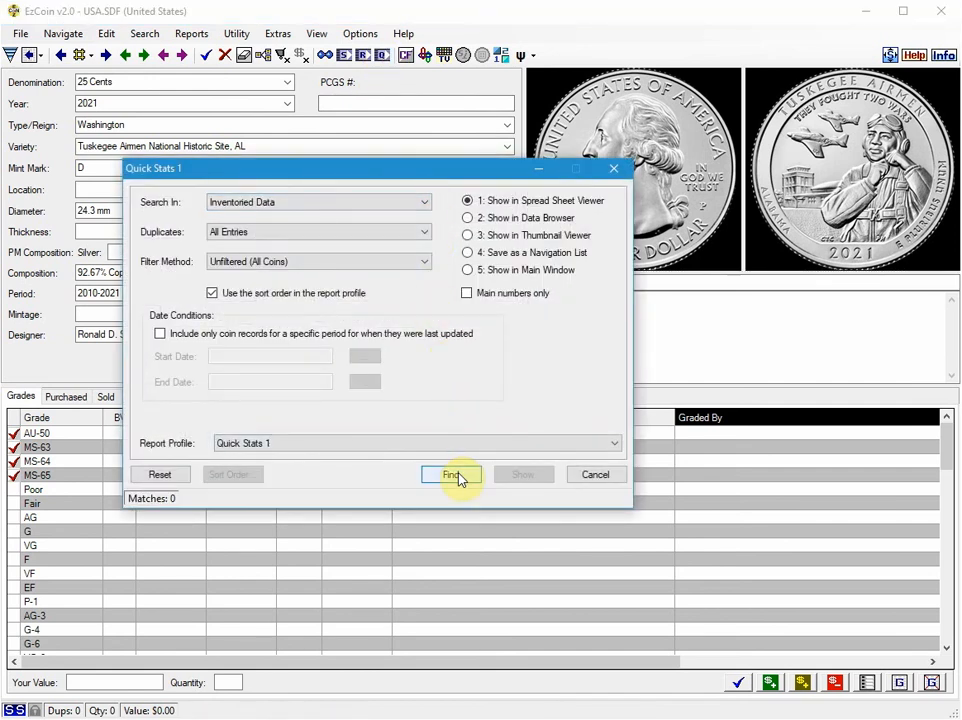
pyautogui.click(452, 474)
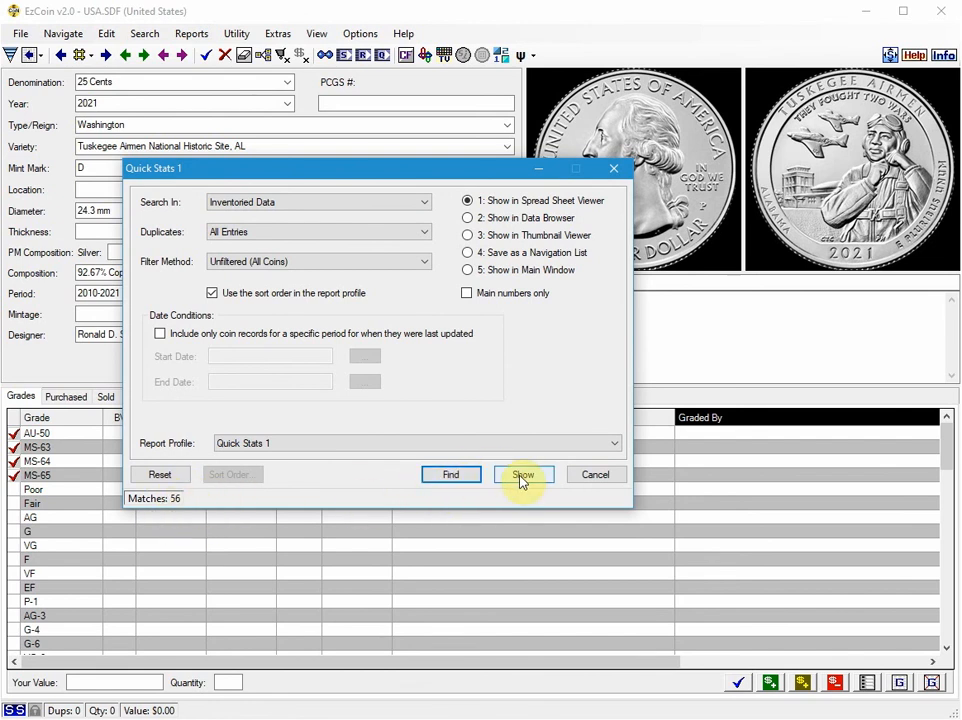
pyautogui.click(524, 474)
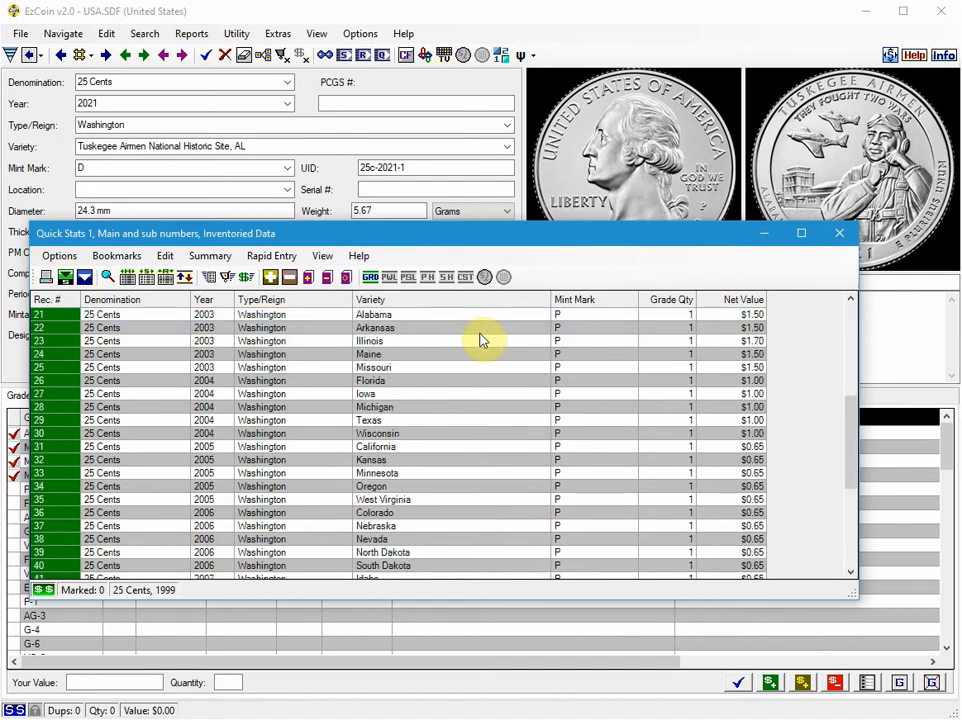
pyautogui.scroll(3)
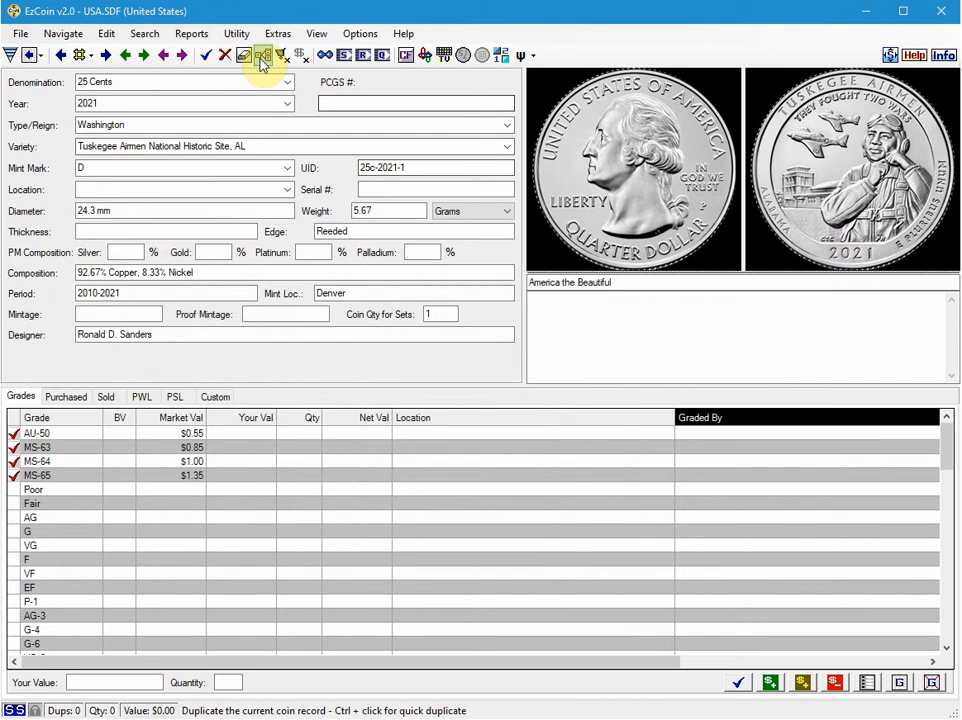
# - Show the Detailed Inventoried Grades Report for MS-63, listing the 56 quarters totalling $62.45
pyautogui.click(192, 32)
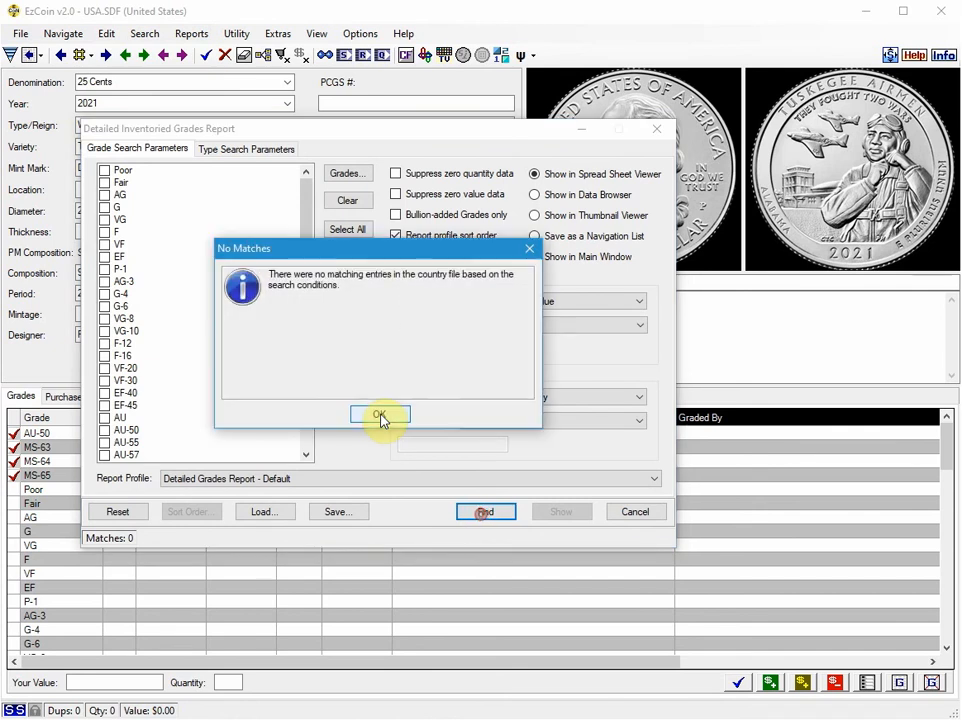
pyautogui.click(380, 414)
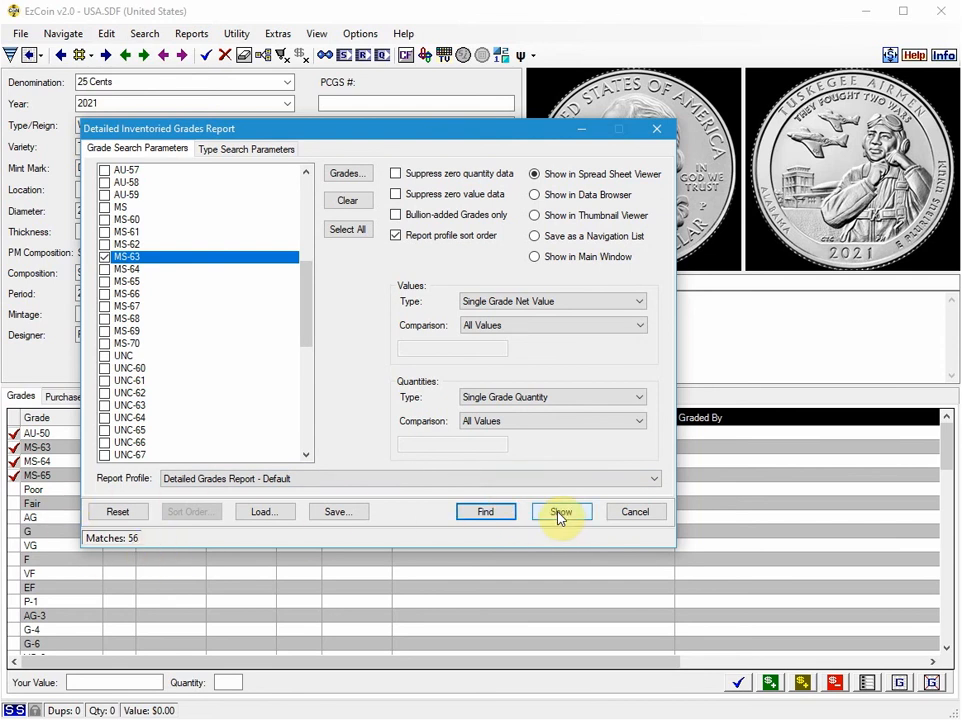
pyautogui.click(562, 512)
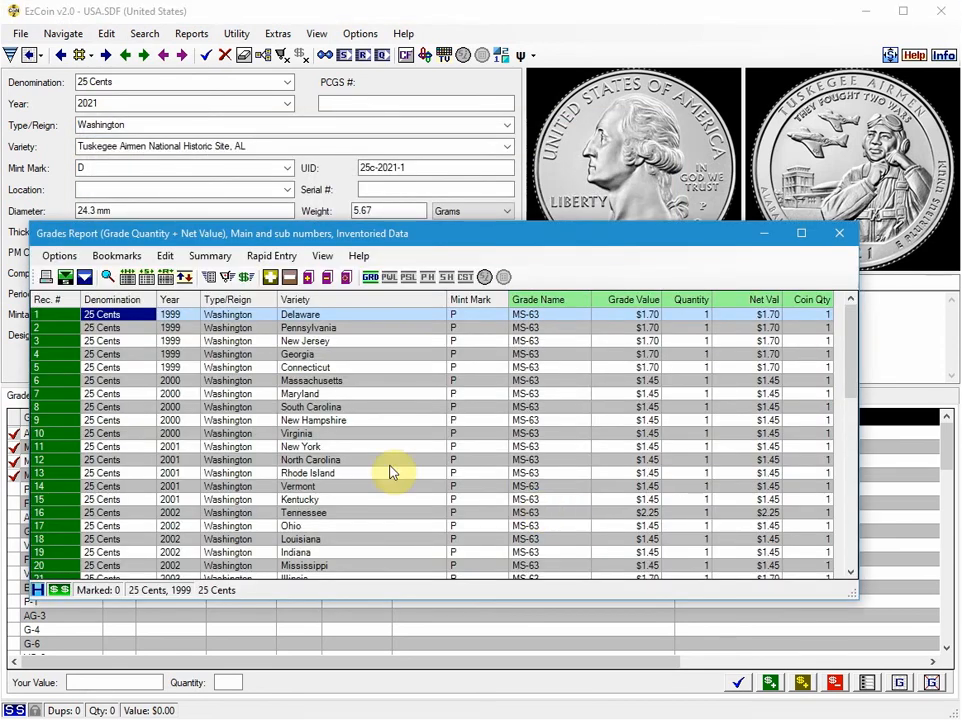
pyautogui.scroll(-3)
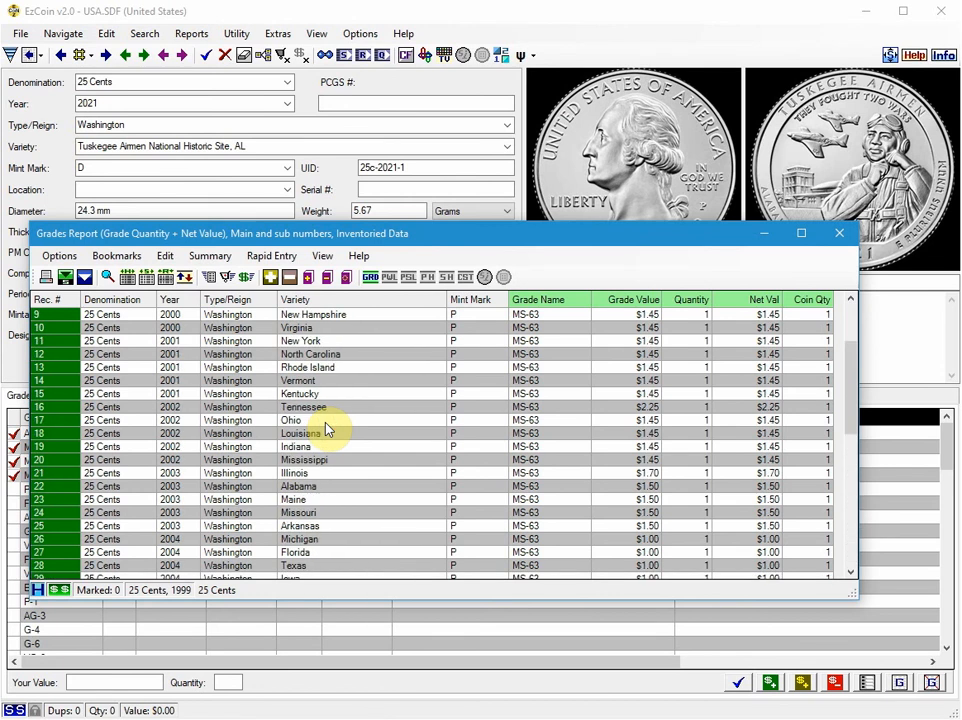
pyautogui.scroll(-3)
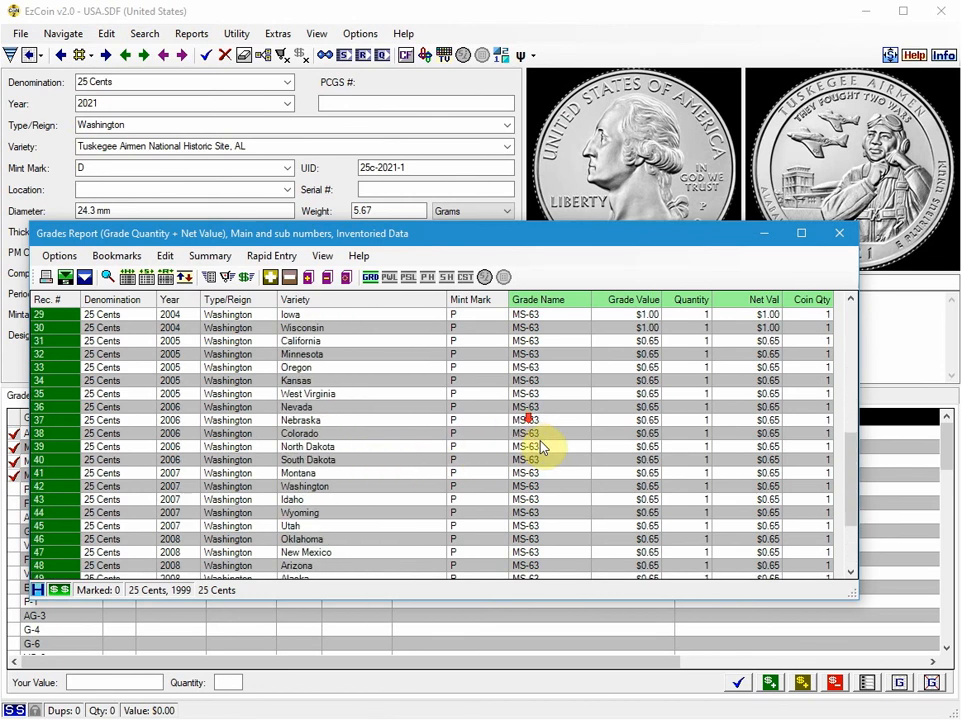
pyautogui.scroll(-3)
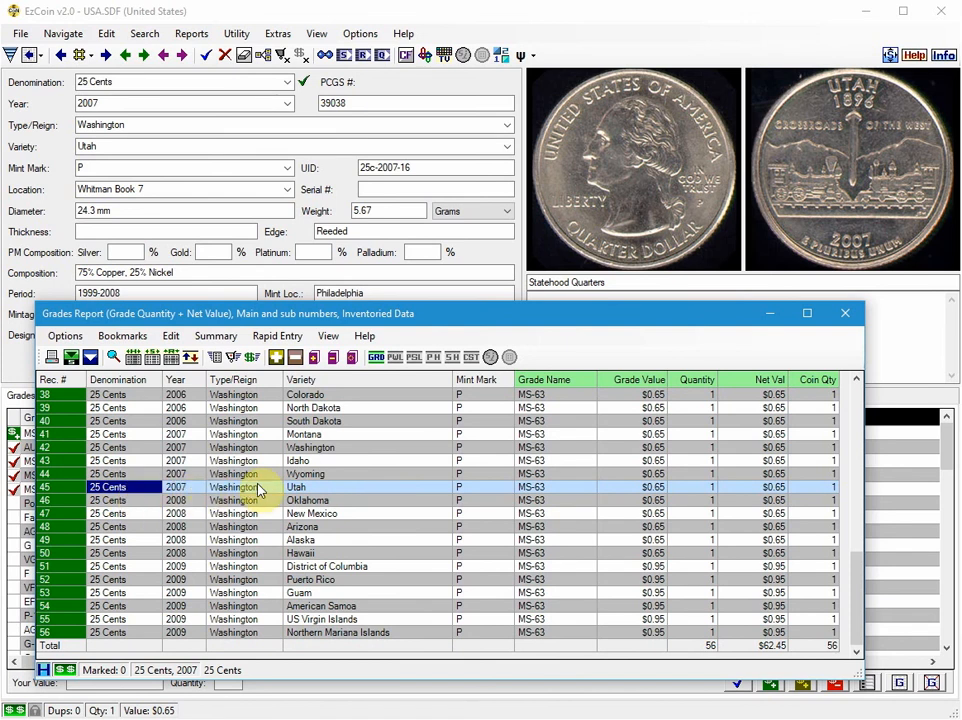
pyautogui.moveTo(296, 490)
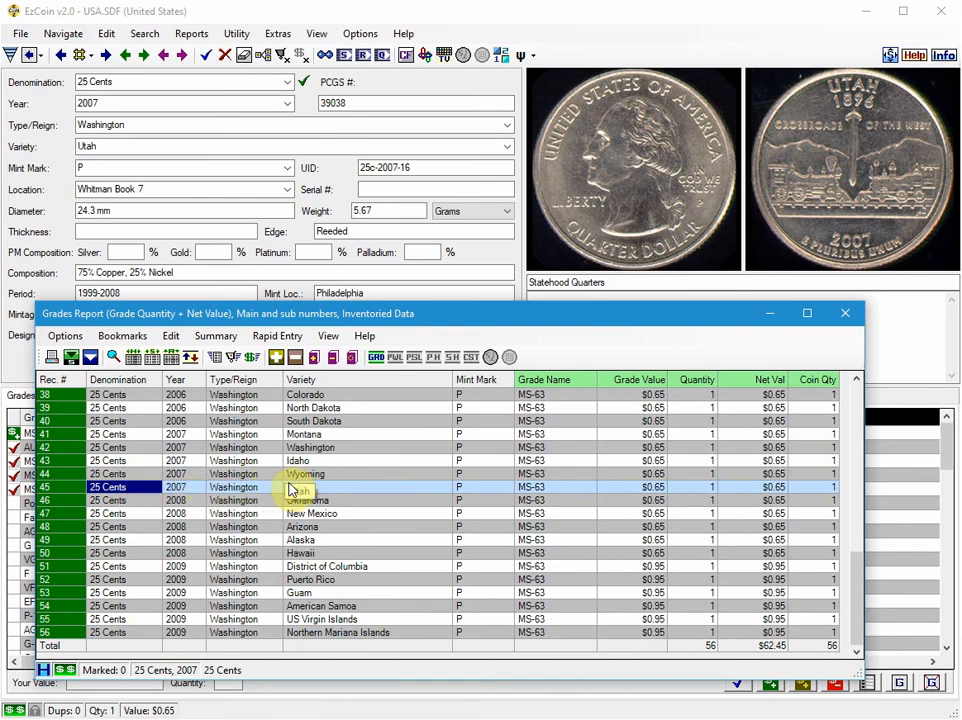